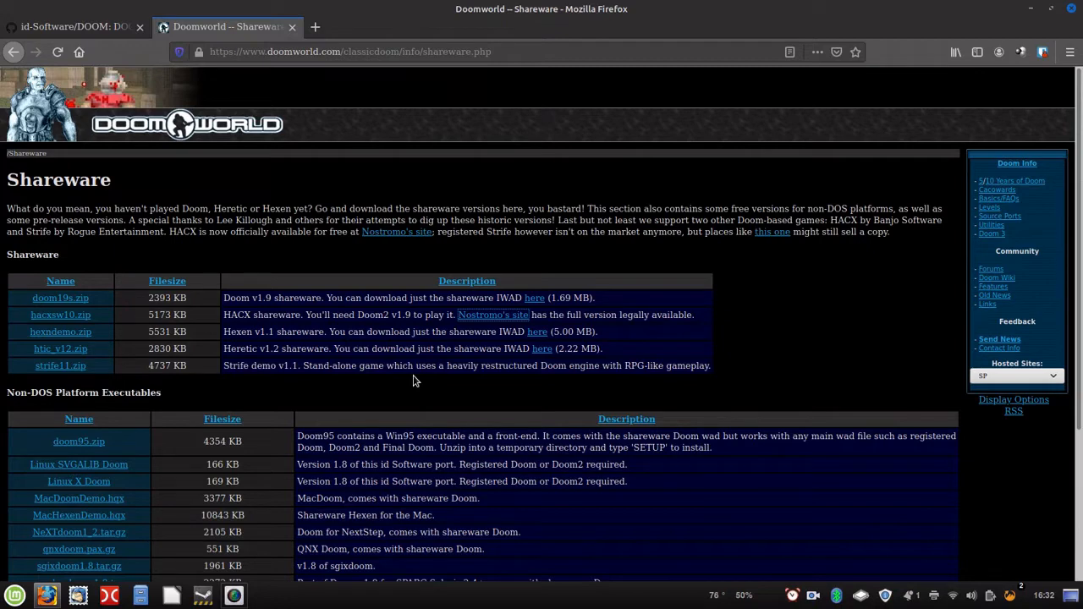
- Switch to the id-Software/DOOM repository and read through its README.TXT
key("ctrl+minus")
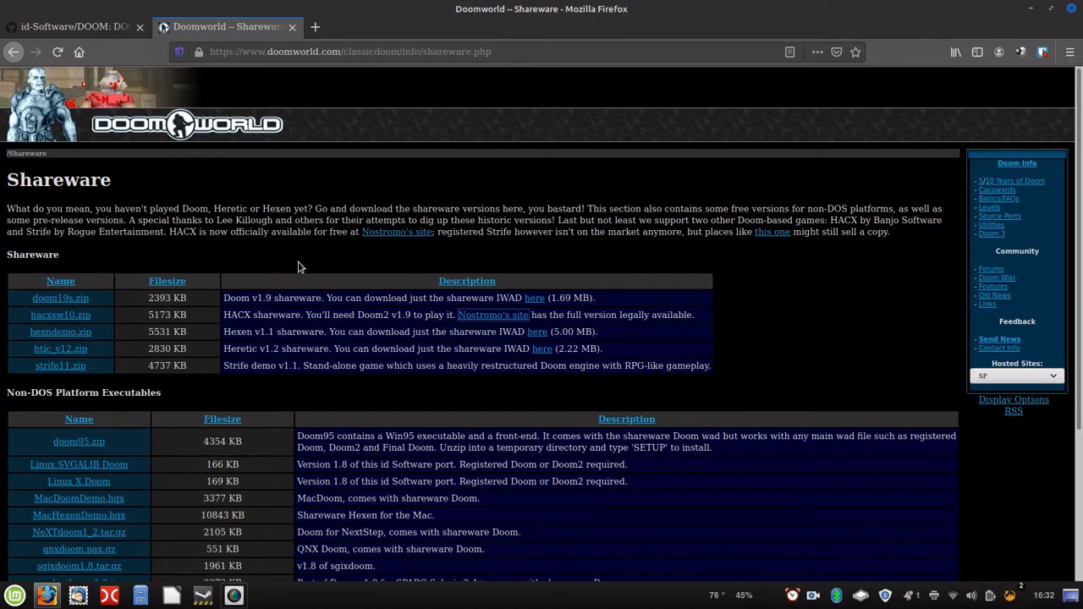
mouse_move(320, 125)
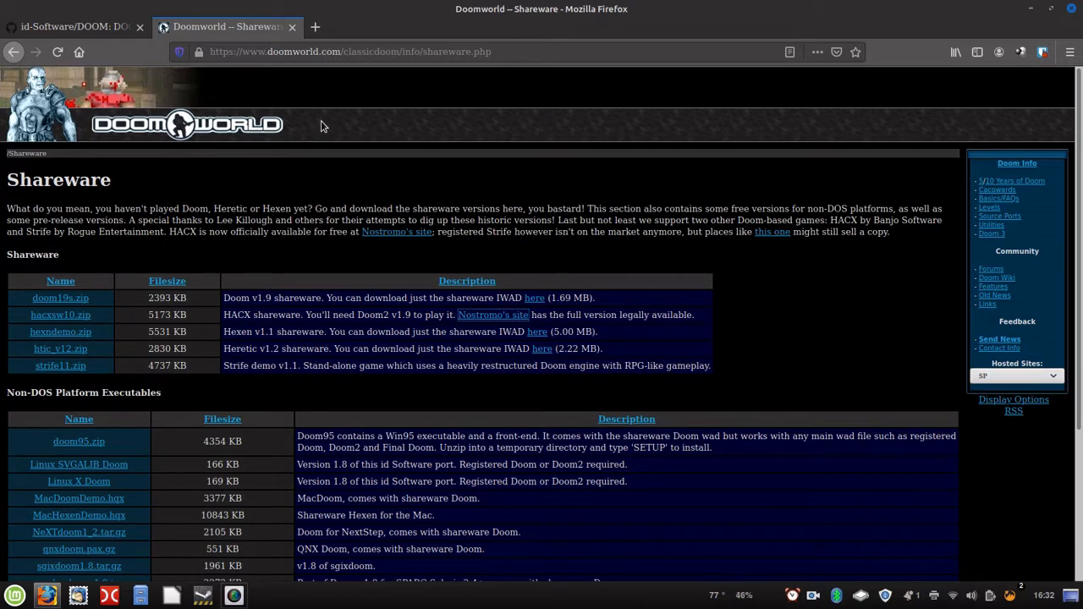
mouse_move(439, 17)
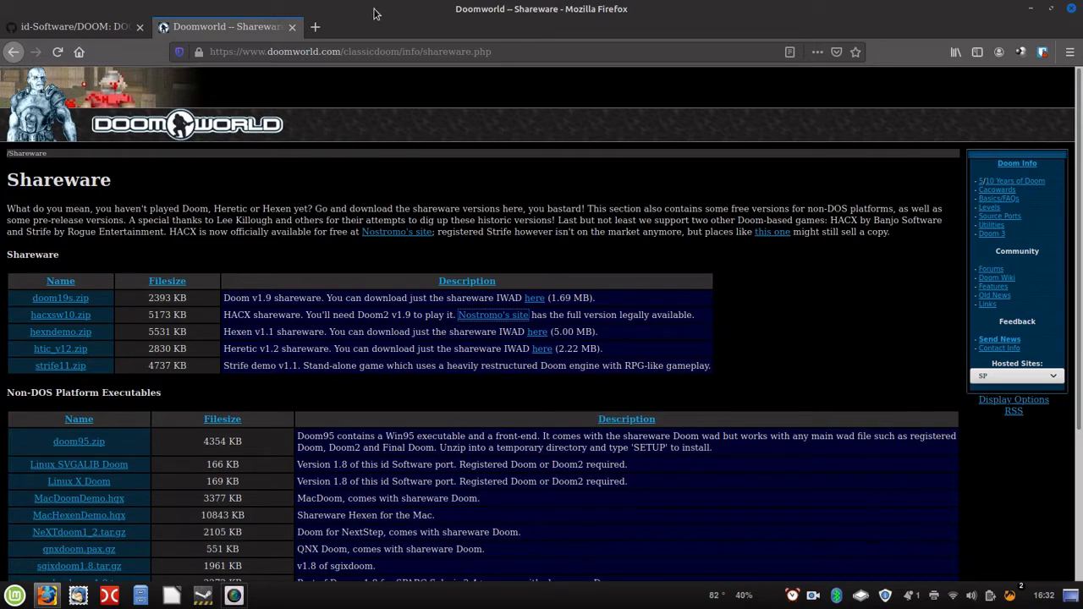
left_click(71, 27)
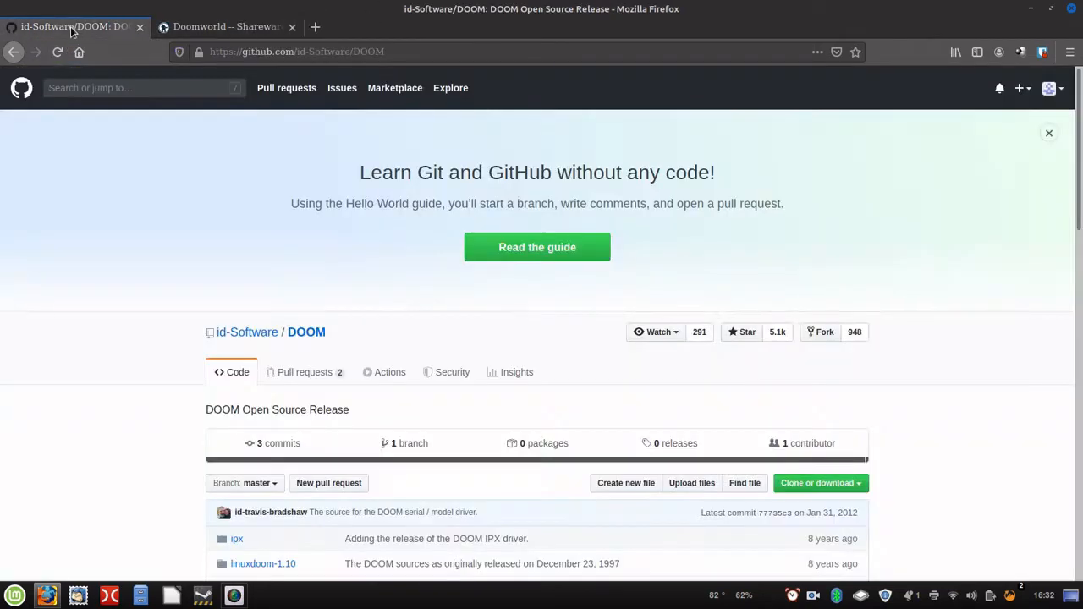
mouse_move(66, 173)
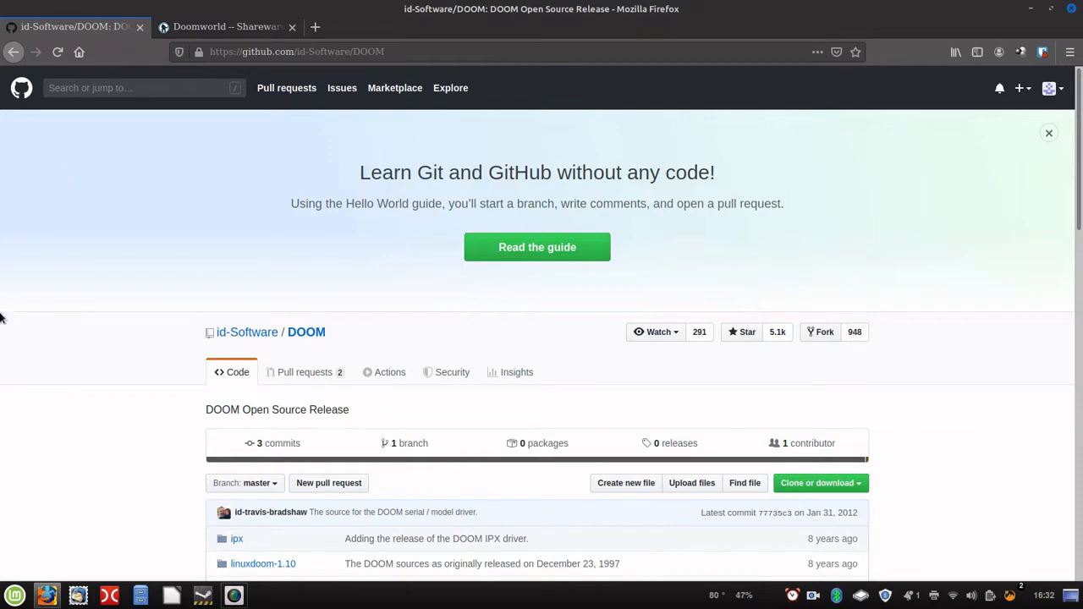
scroll("down", 3)
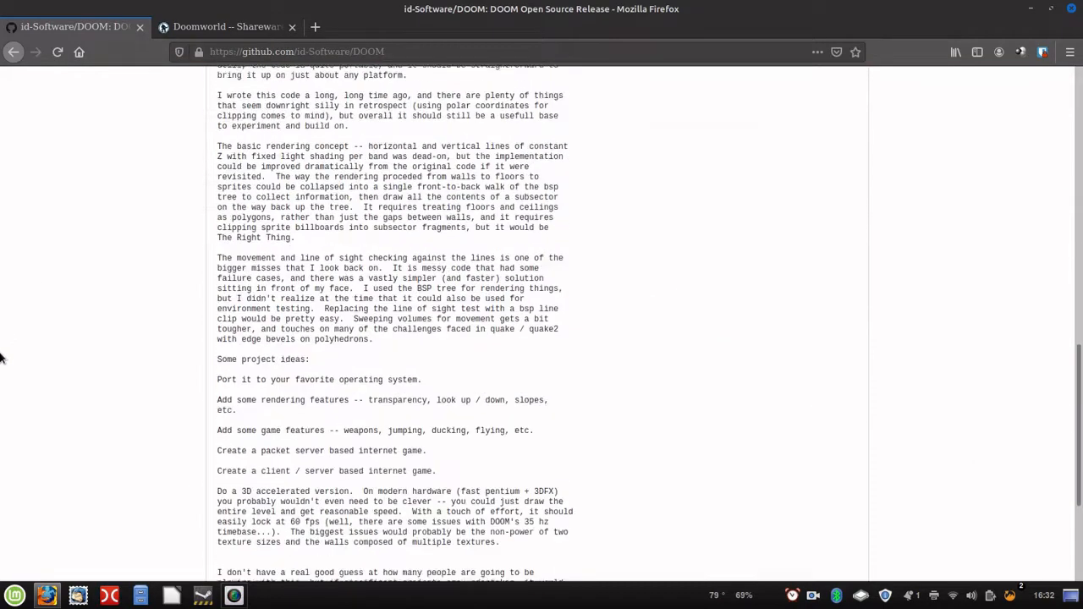
scroll("down", 3)
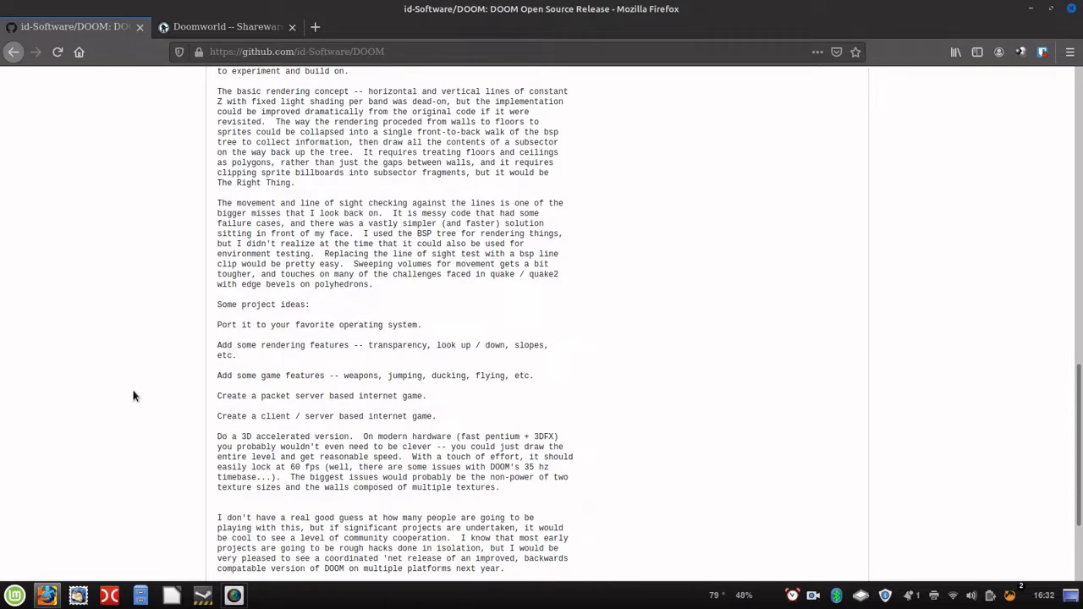
scroll("up", 3)
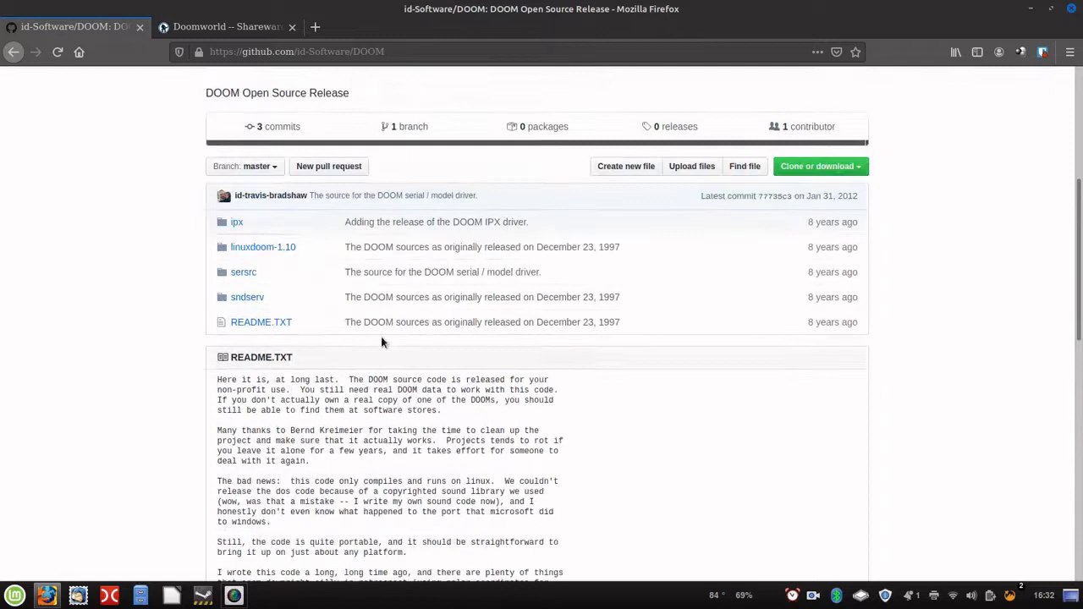
scroll("up", 3)
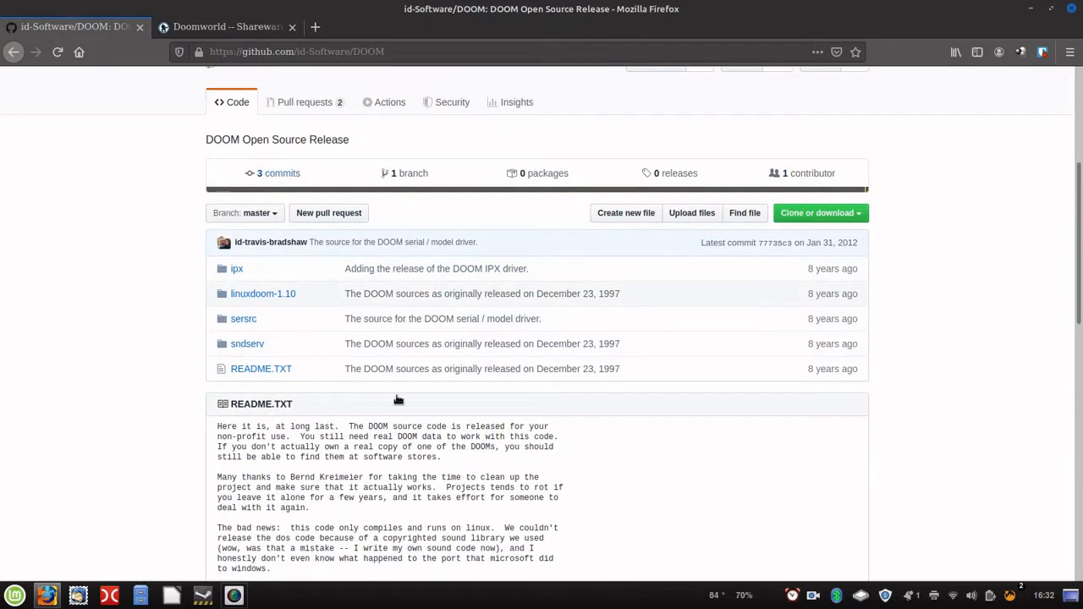
mouse_move(780, 181)
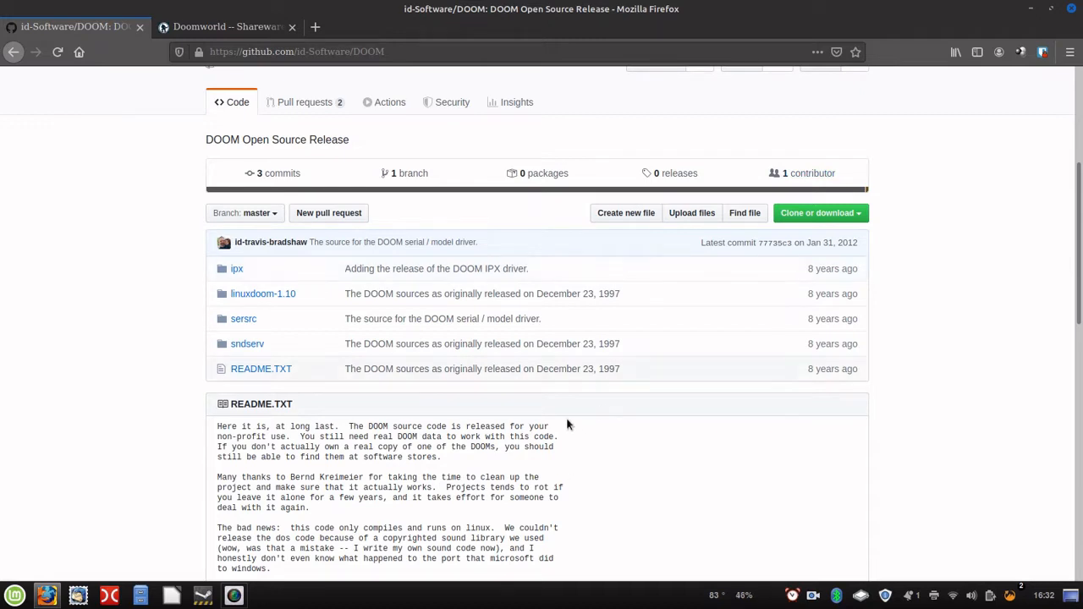
mouse_move(888, 285)
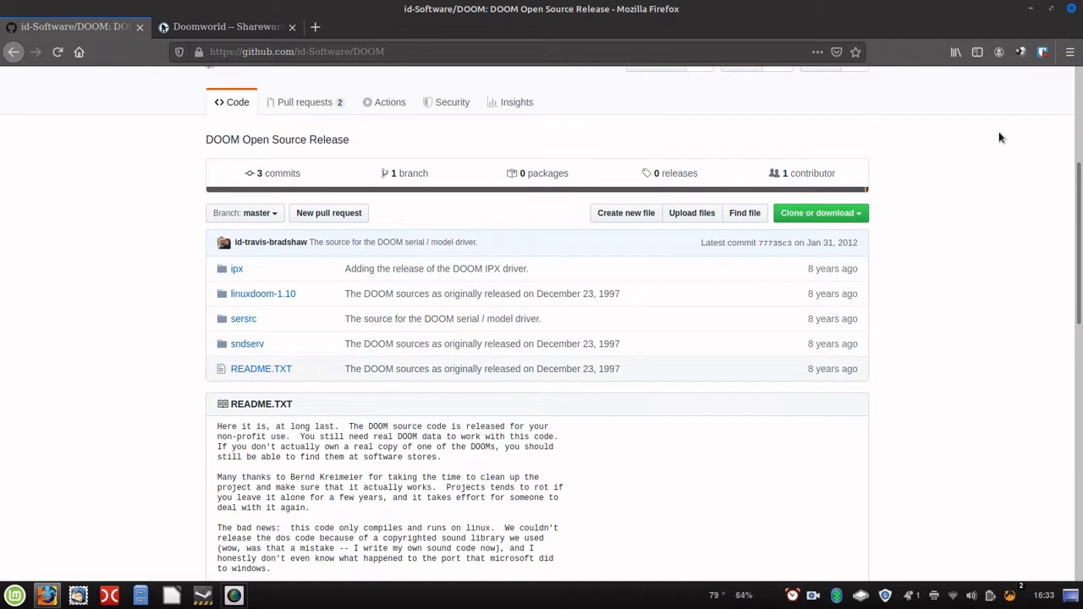
mouse_move(1043, 16)
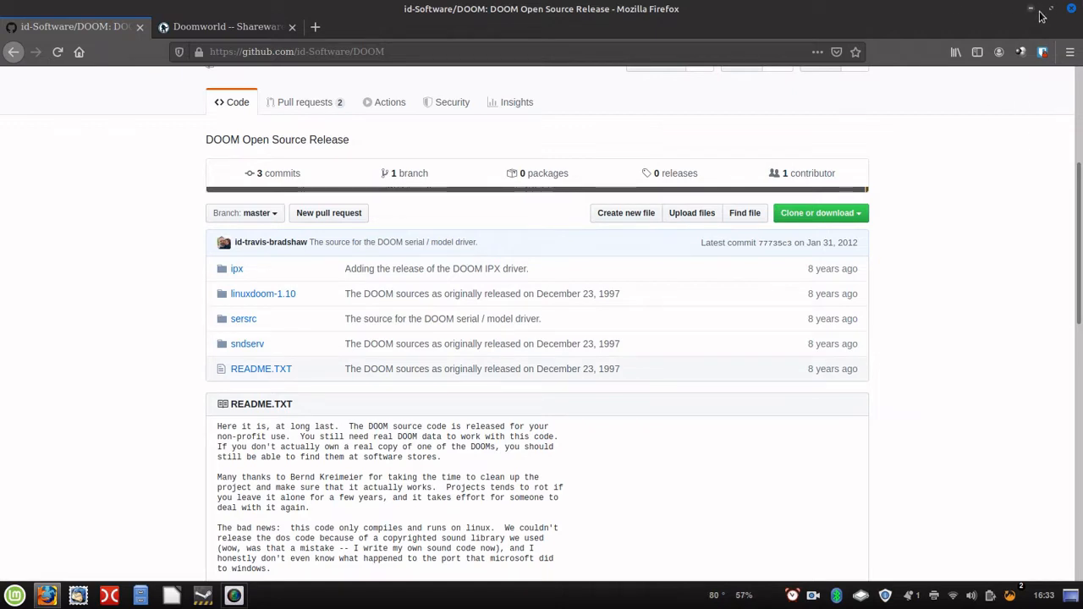
- Launch Software Manager from the Cinnamon menu's Administration category
left_click(1031, 14)
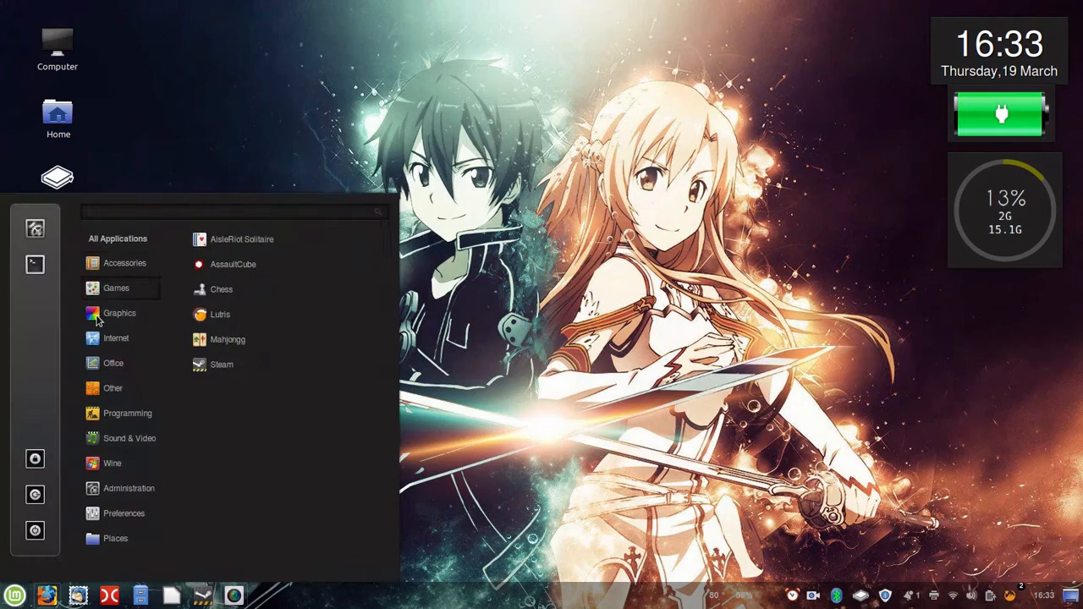
left_click(128, 487)
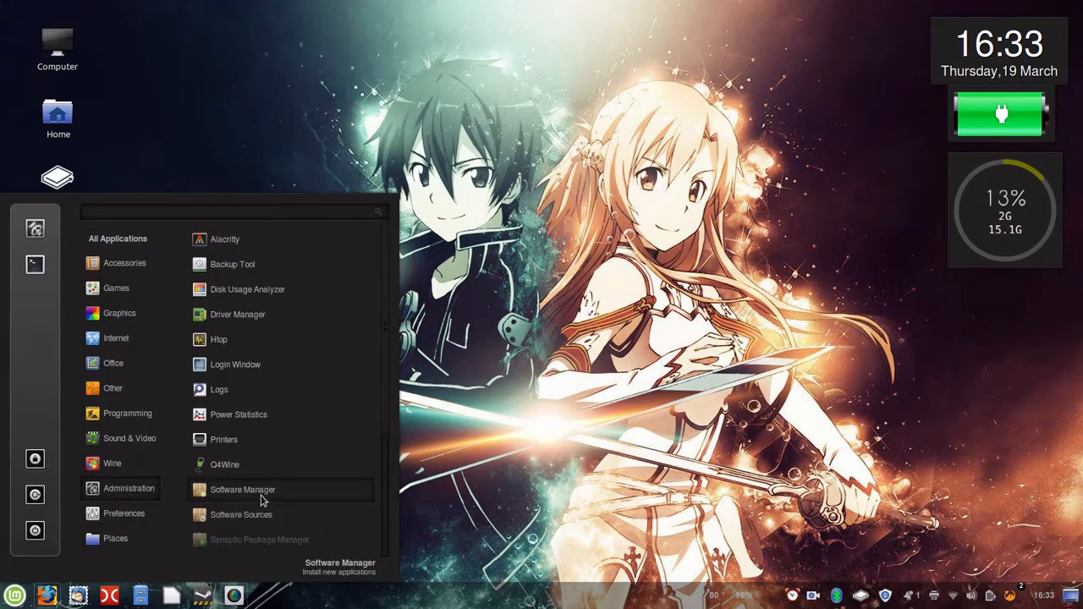
left_click(242, 489)
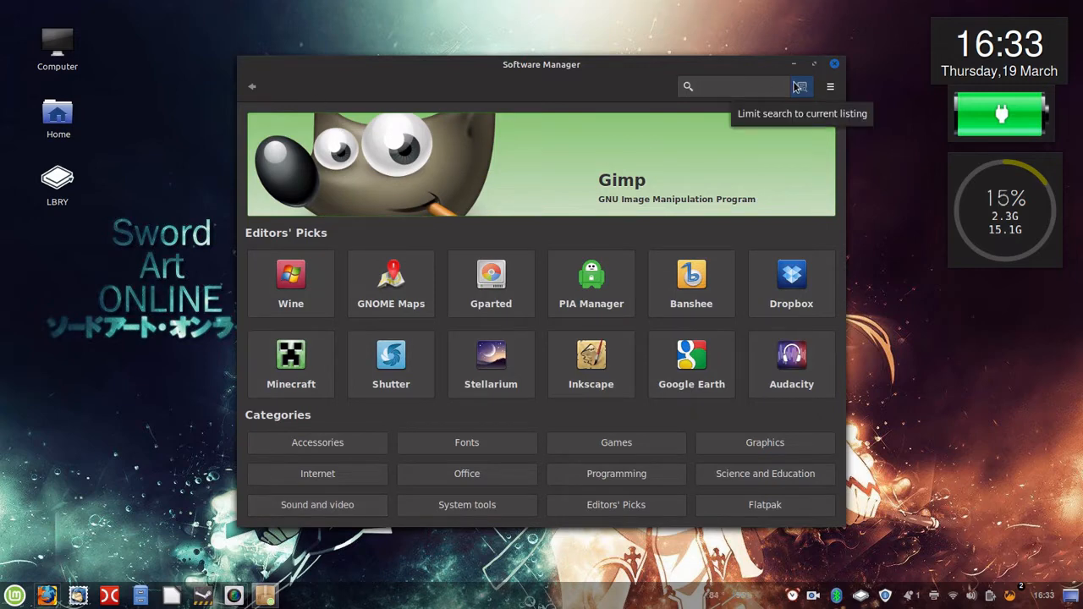
- Search the Software Manager for 'doom'
type("doom")
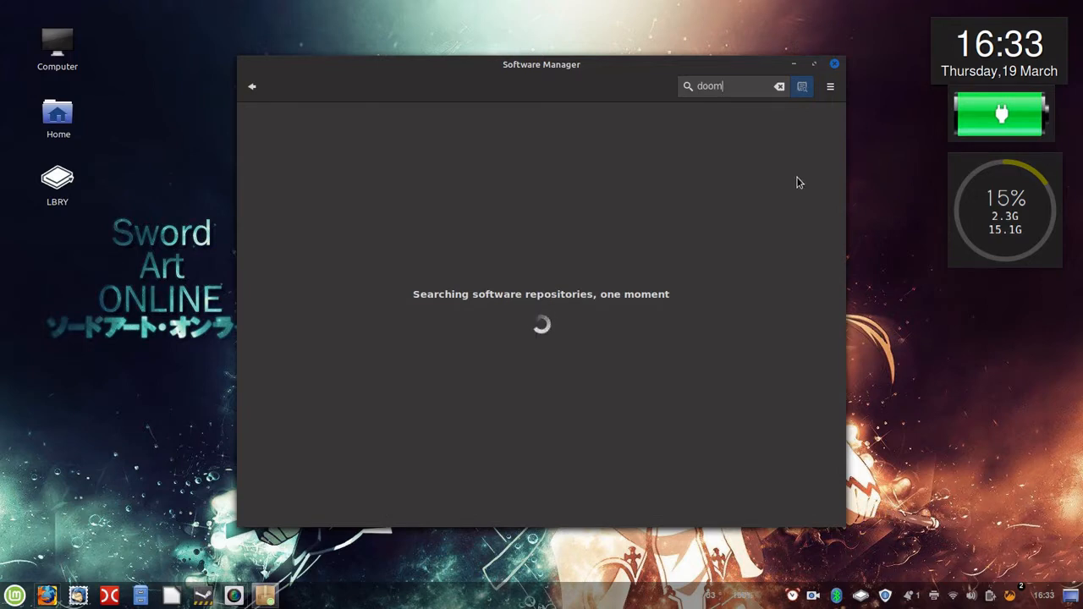
mouse_move(589, 197)
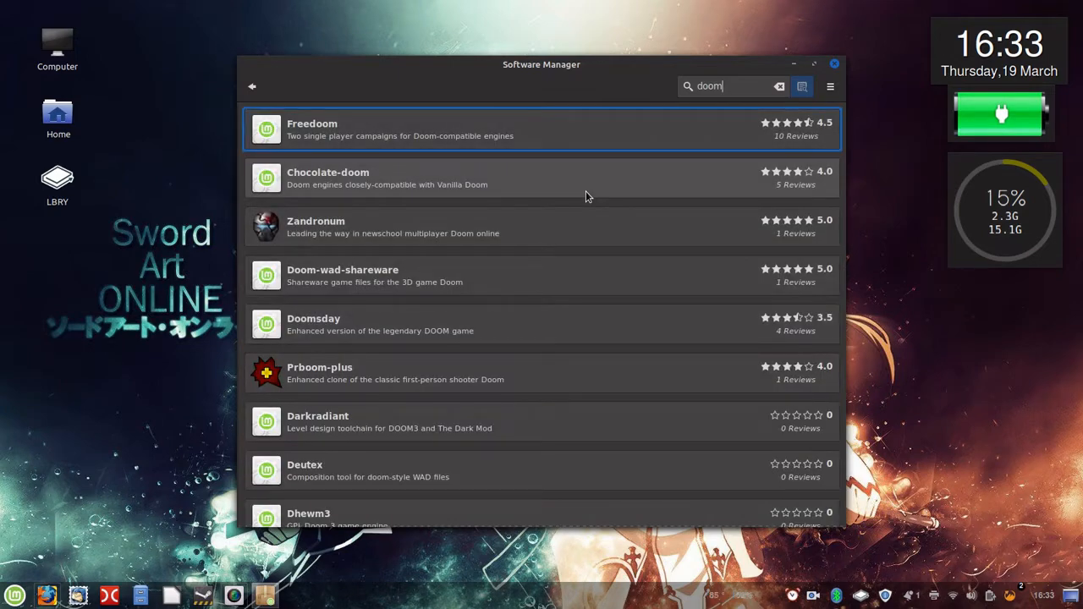
mouse_move(443, 481)
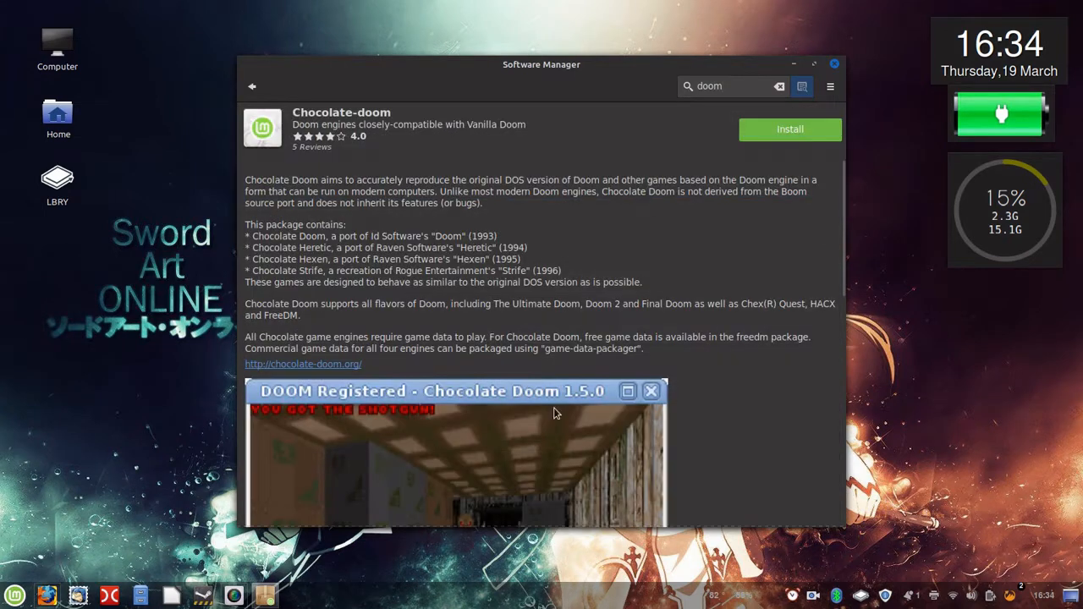
mouse_move(562, 470)
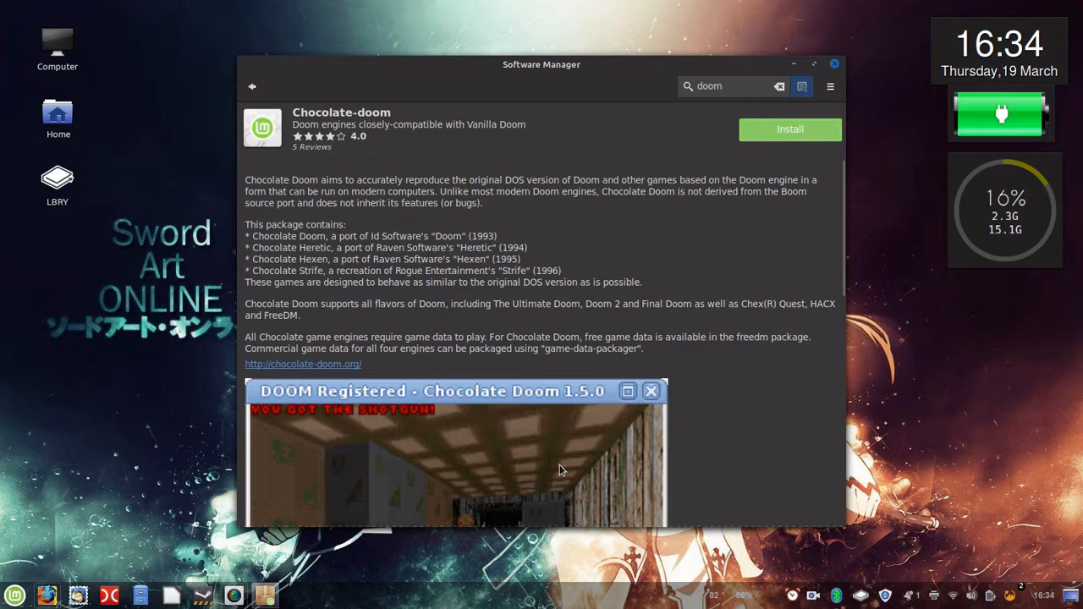
- Install Chocolate-doom with its additional required package, authenticating with the password
left_click(789, 128)
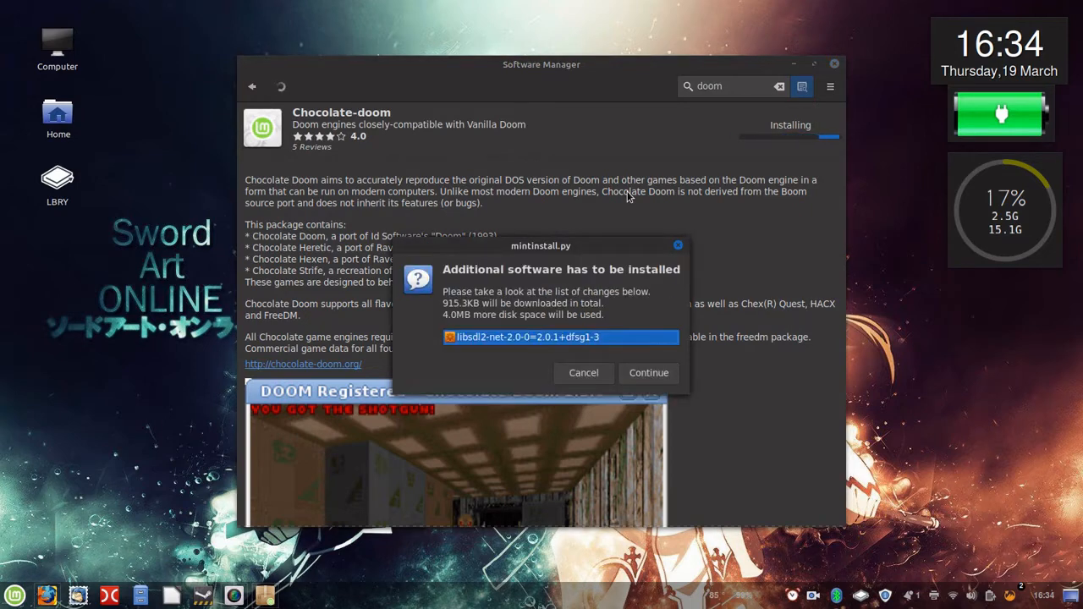
left_click(648, 372)
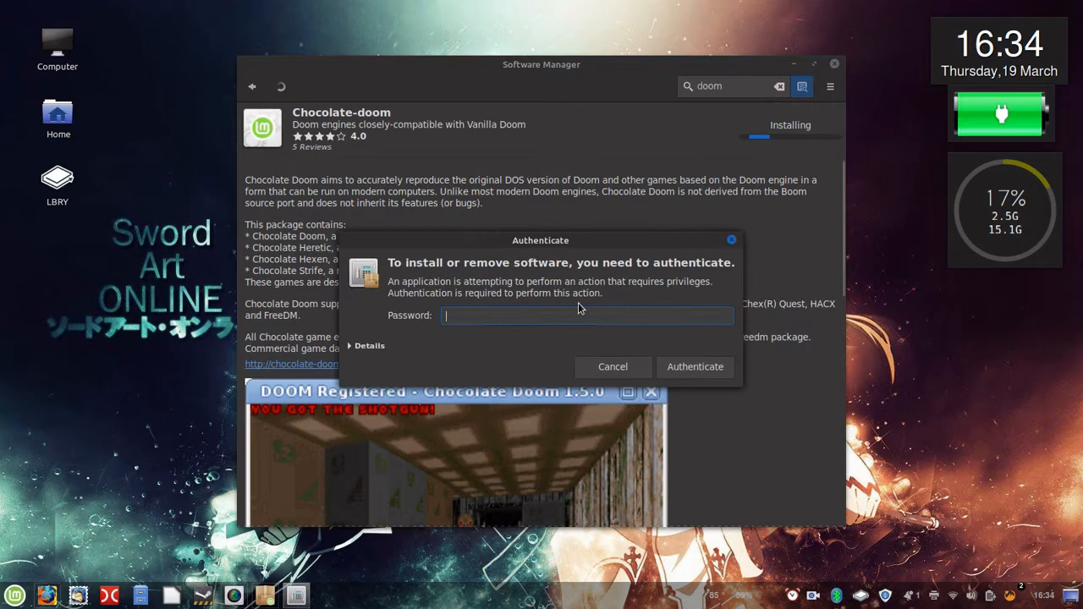
type("•")
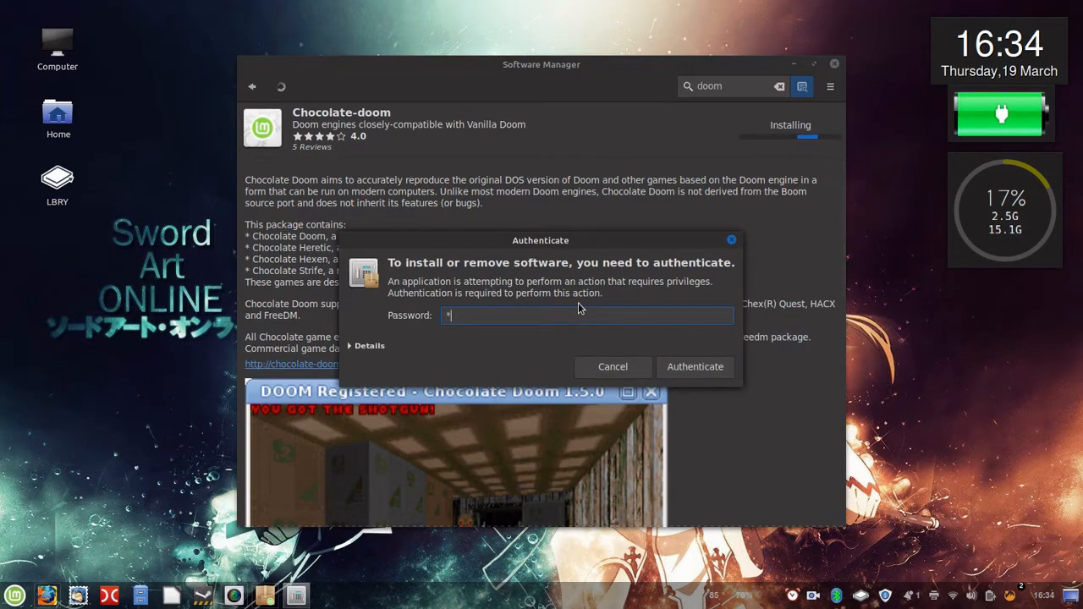
type("password")
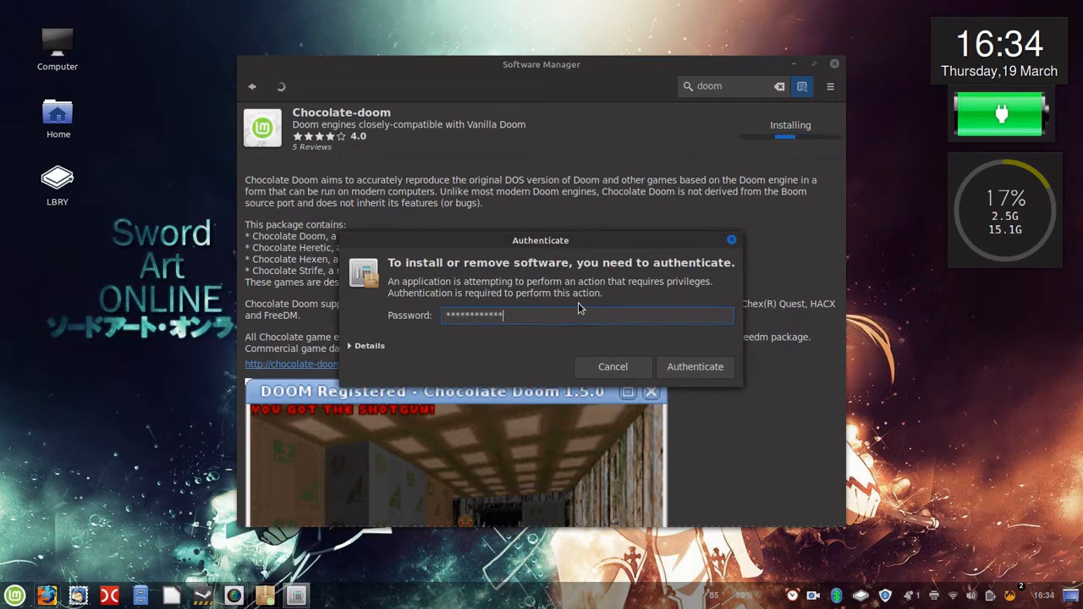
left_click(694, 365)
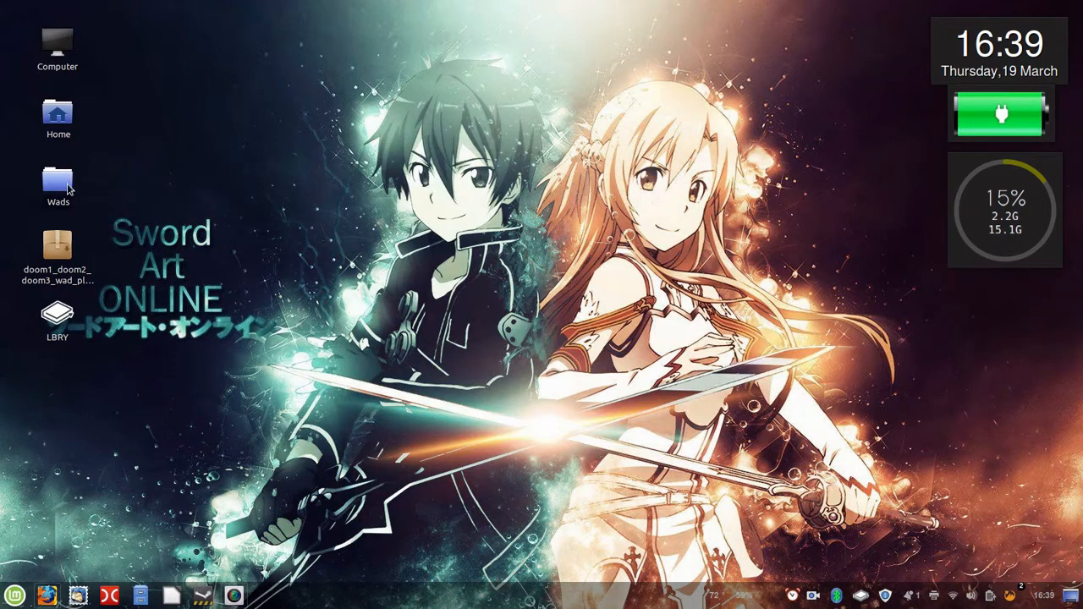
right_click(57, 179)
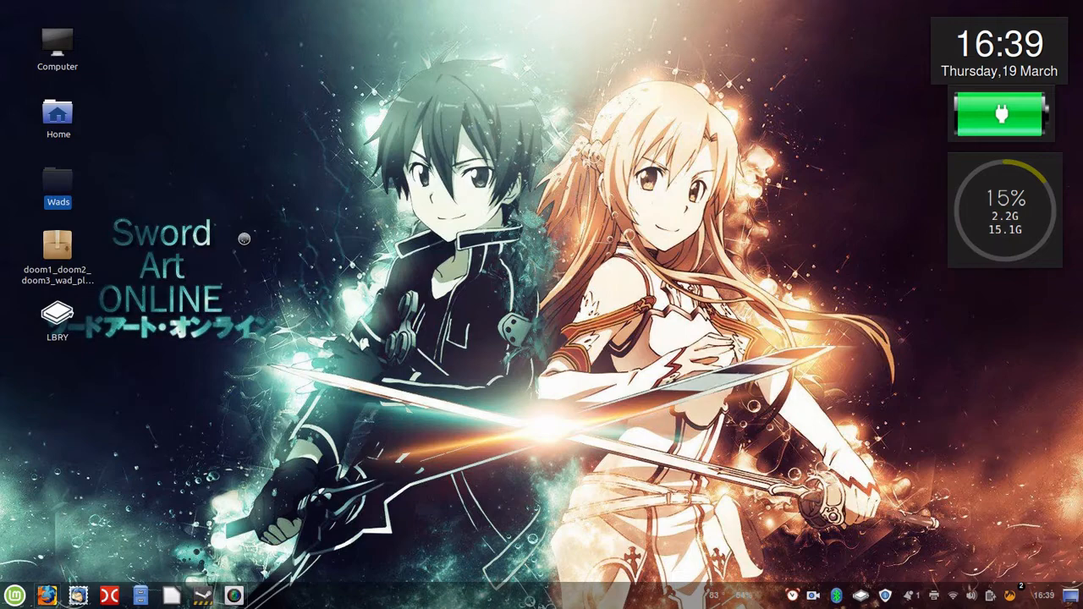
- Create a new folder named 'doom' in the Home folder
double_click(58, 179)
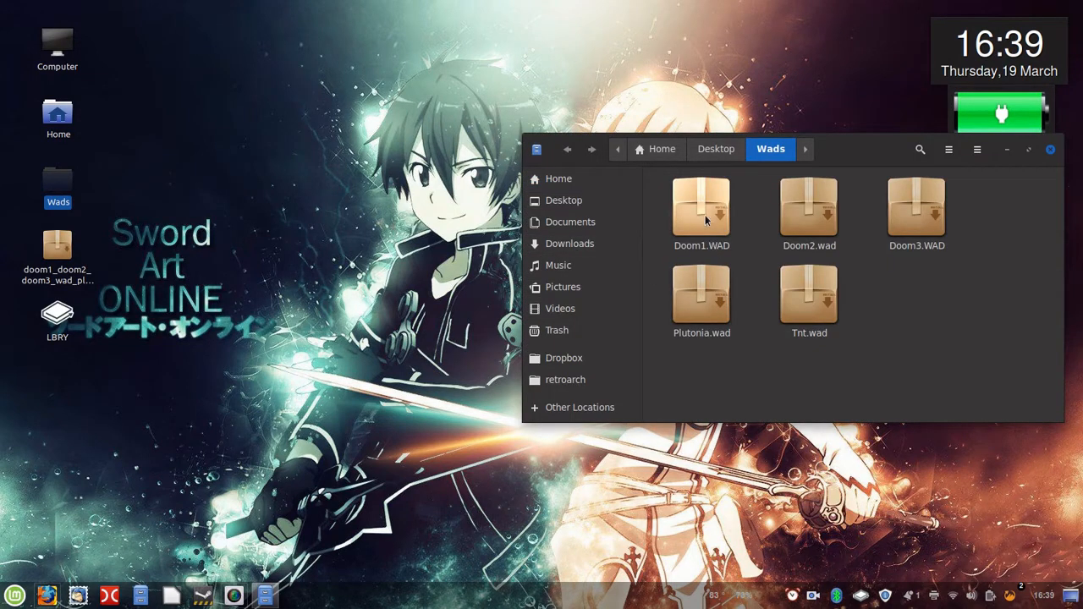
mouse_move(695, 216)
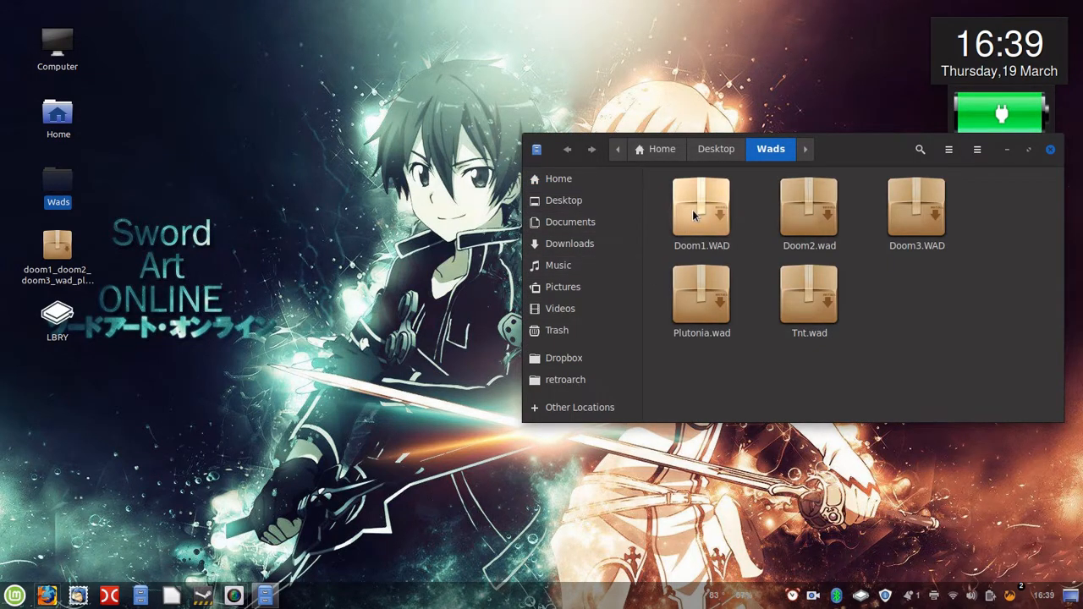
left_click(700, 209)
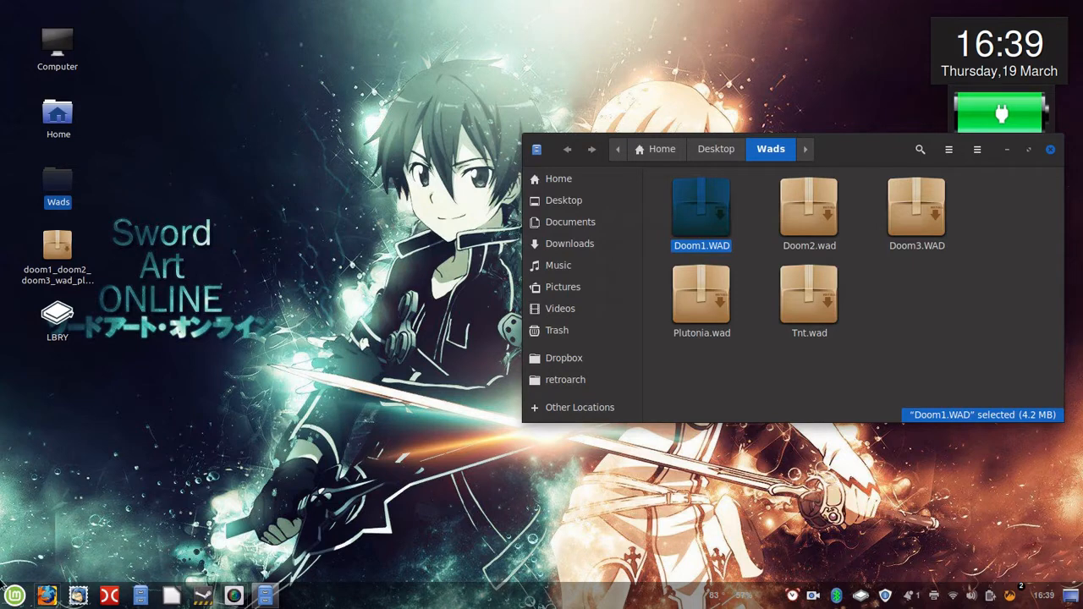
mouse_move(141, 596)
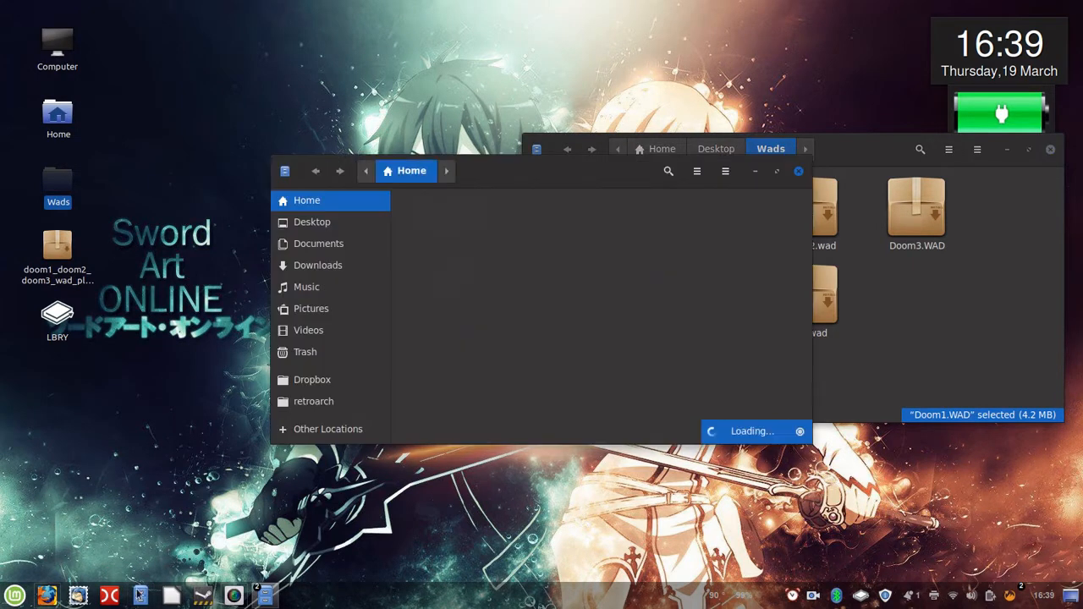
right_click(593, 339)
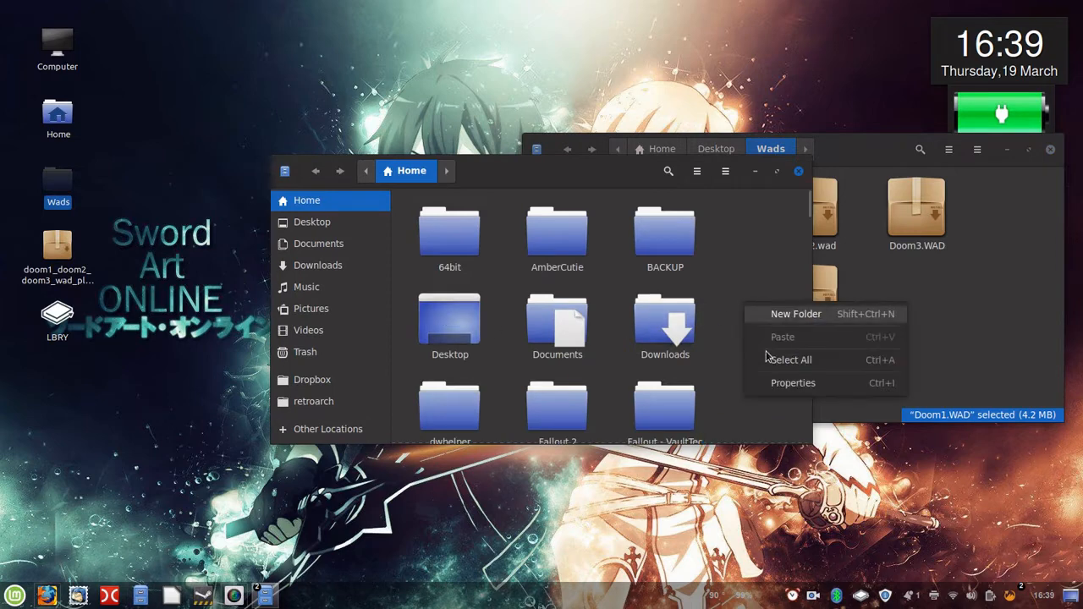
left_click(796, 313)
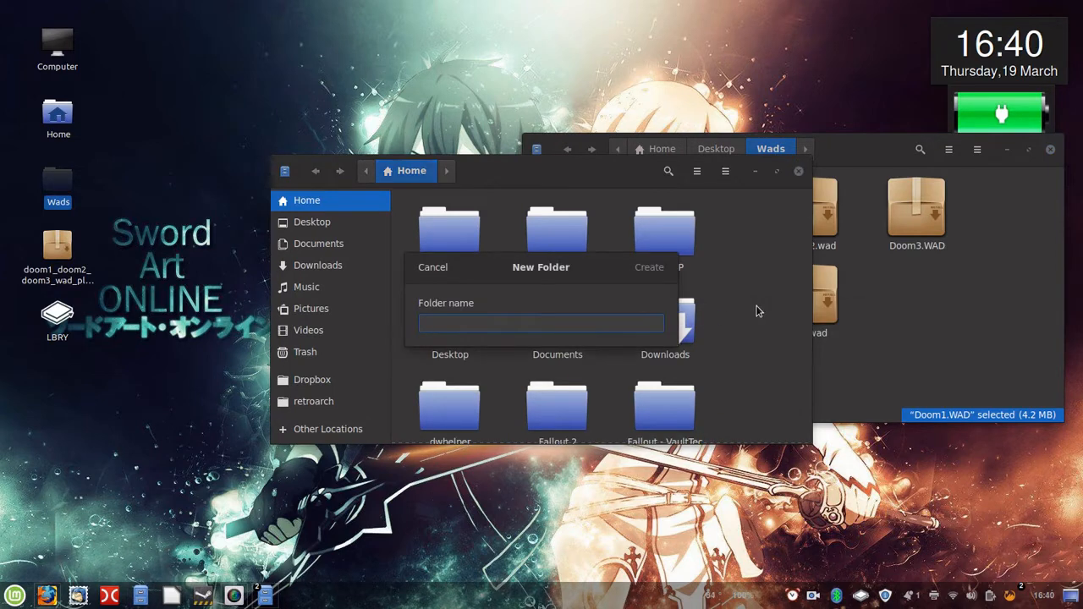
left_click(433, 268)
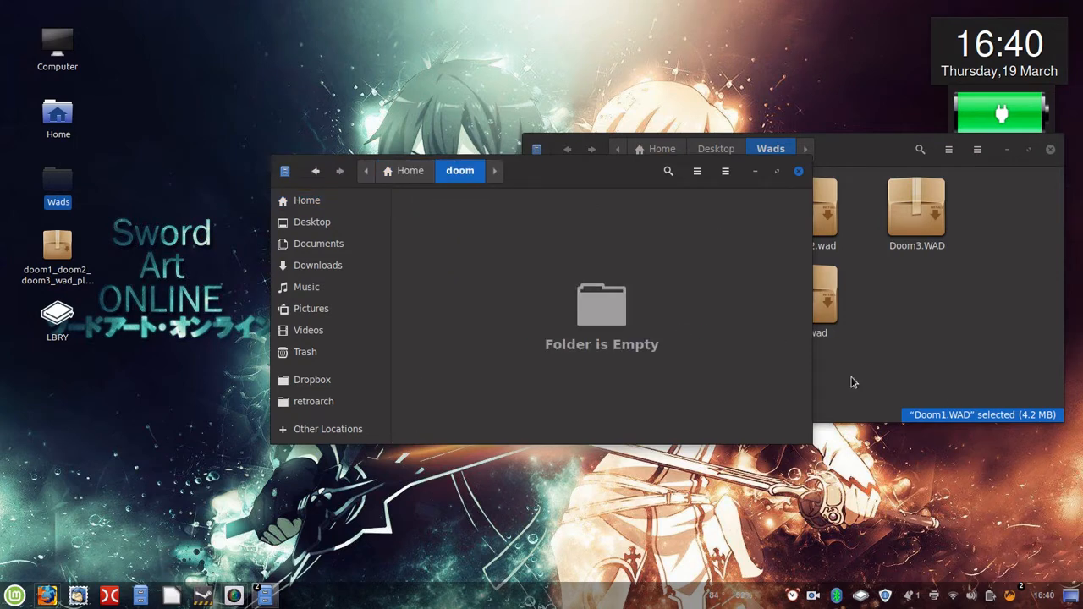
- Copy Doom1.WAD from the Wads folder into the doom folder
left_click(770, 149)
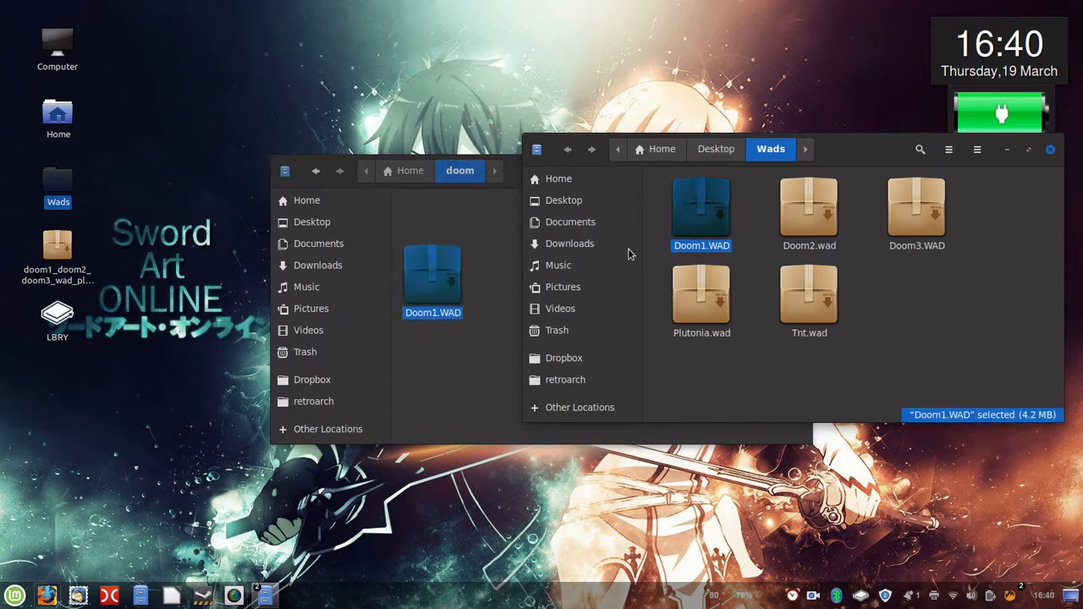
left_click_drag(701, 207, 451, 237)
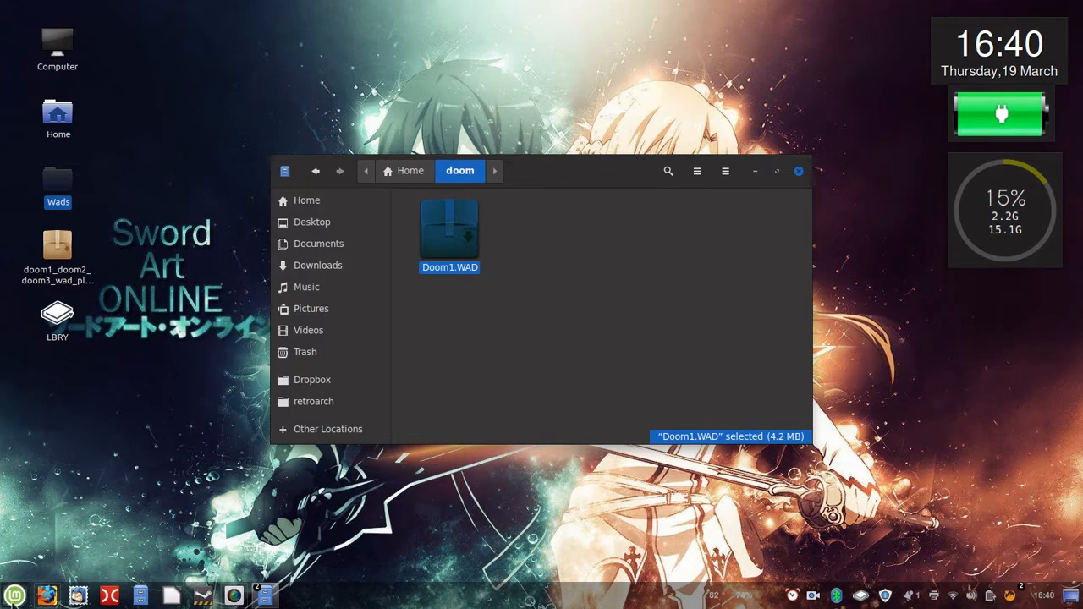
left_click(14, 596)
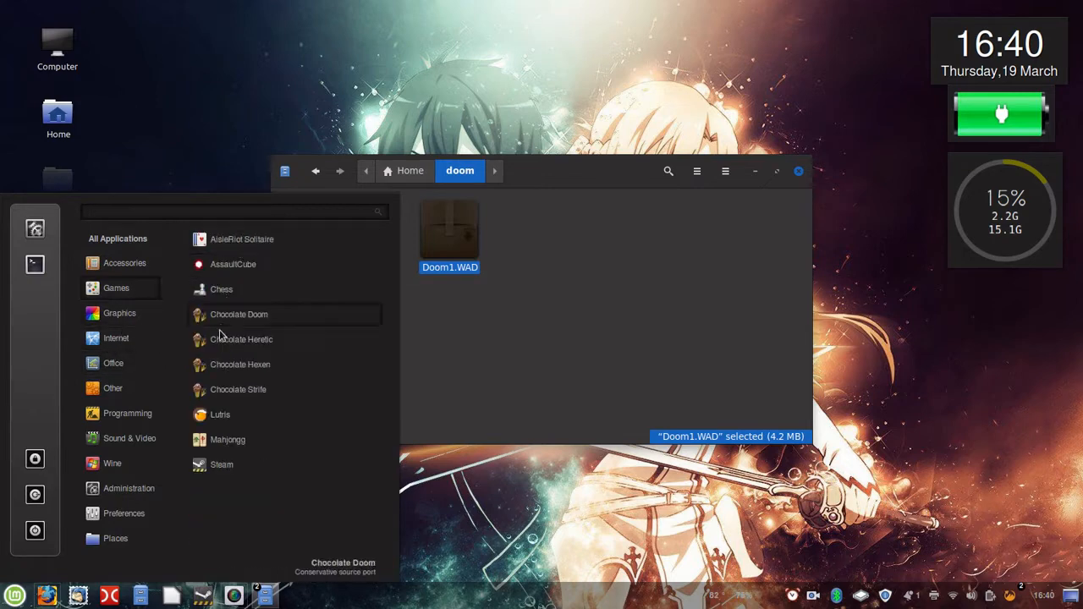
mouse_move(284, 322)
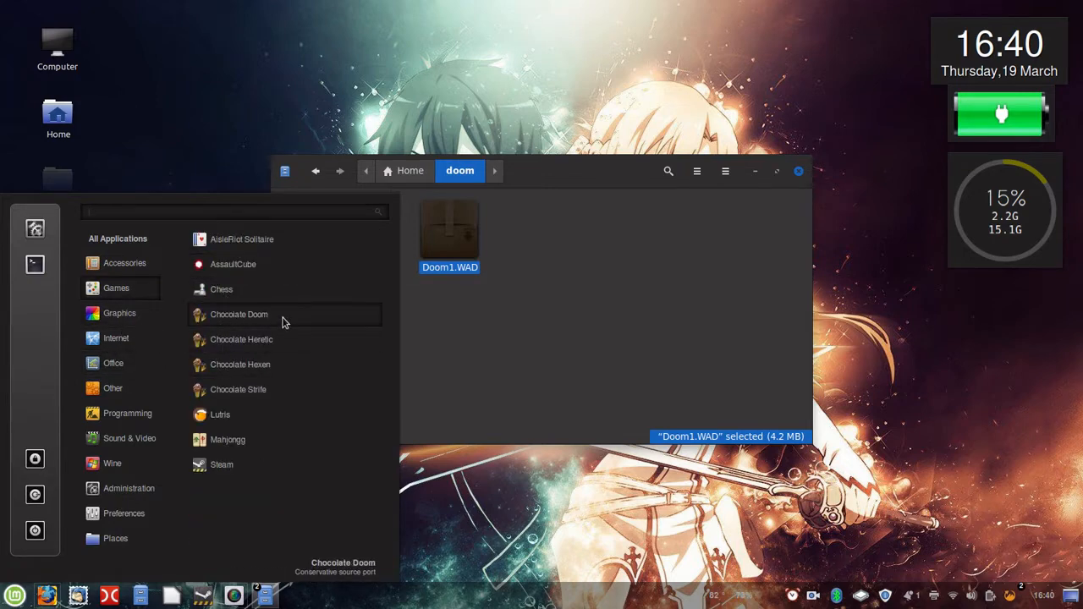
left_click(239, 313)
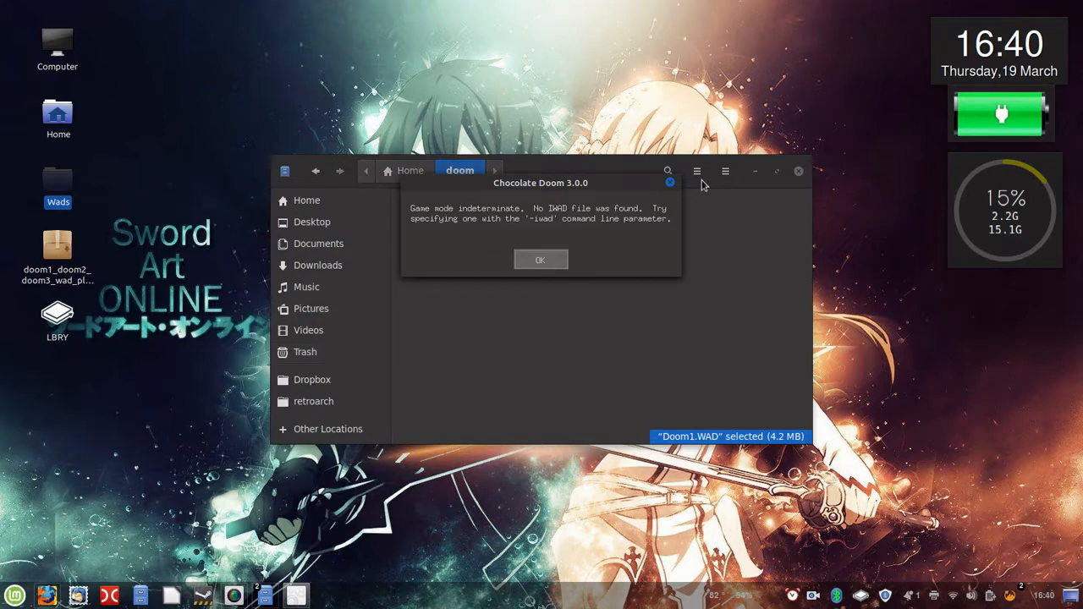
mouse_move(667, 223)
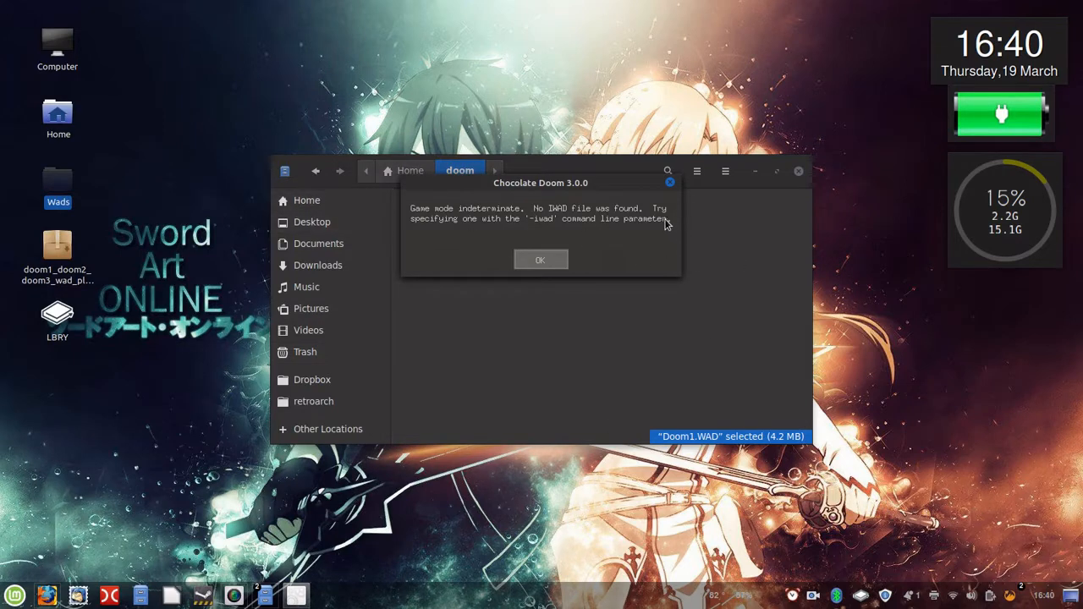
mouse_move(670, 183)
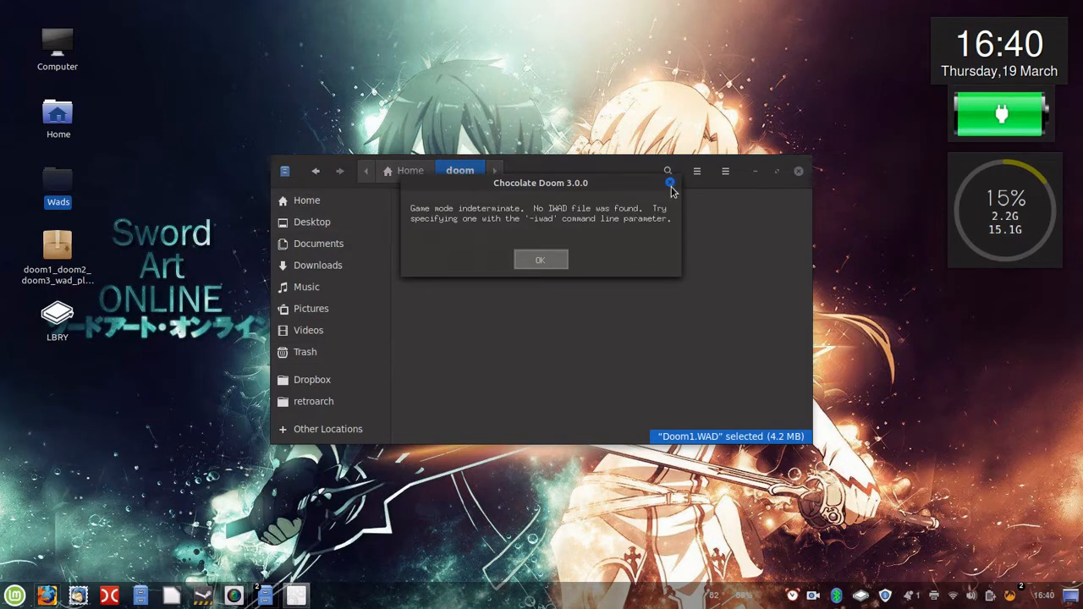
left_click(540, 260)
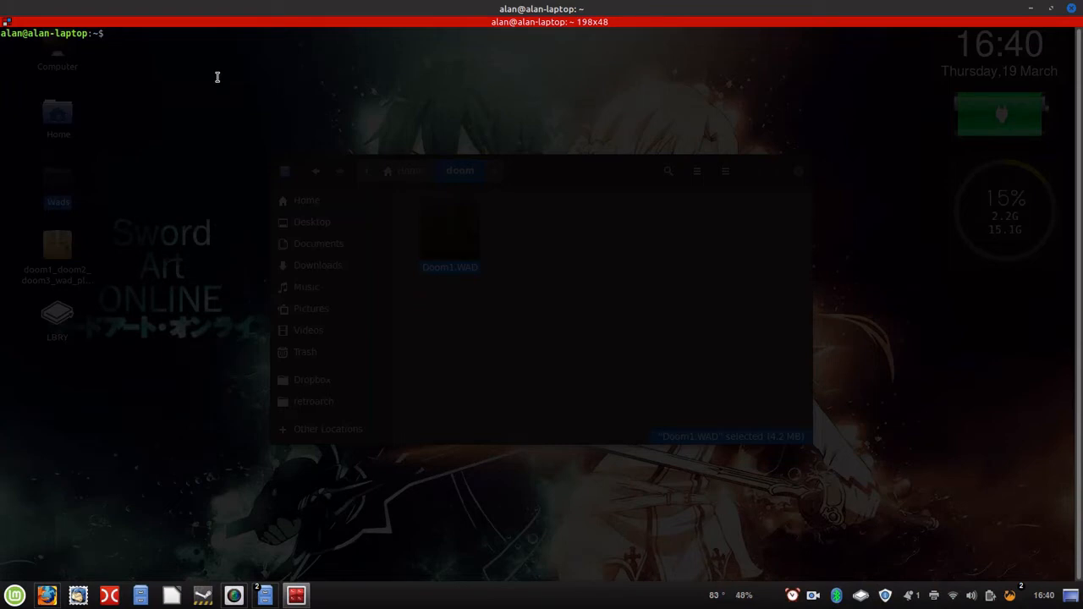
- Run chocolate-doom with -iwad pointing to doom/Doom1.WAD in the home folder
type("c")
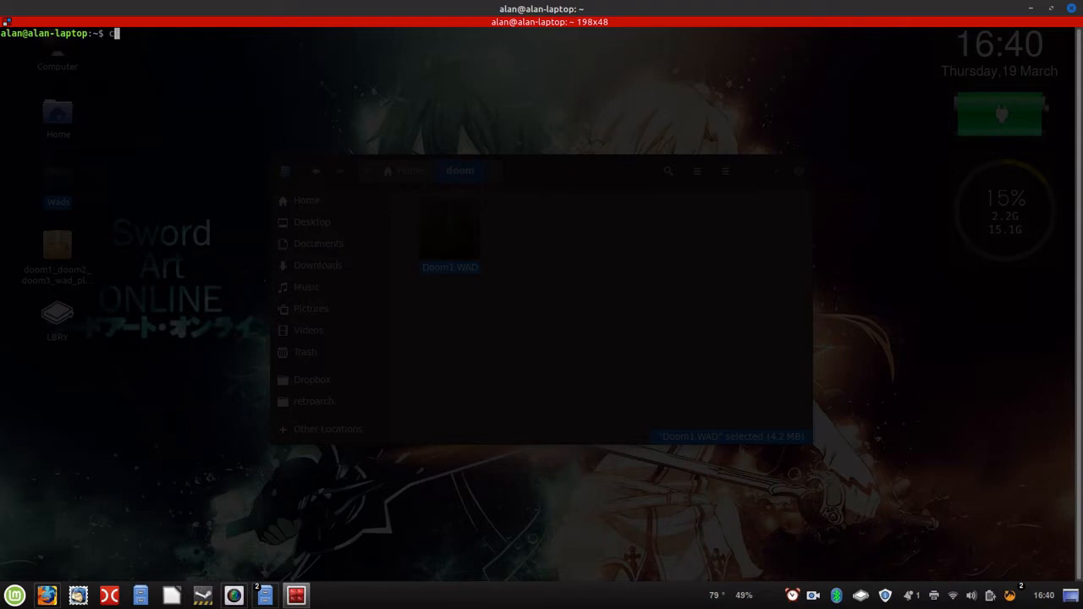
type("hoclo")
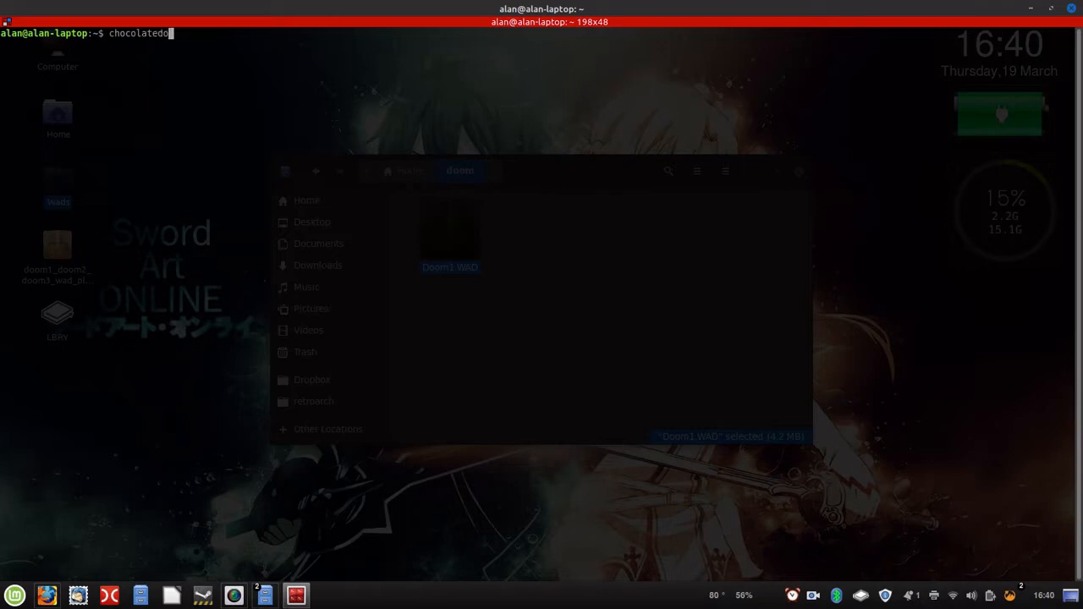
type("om")
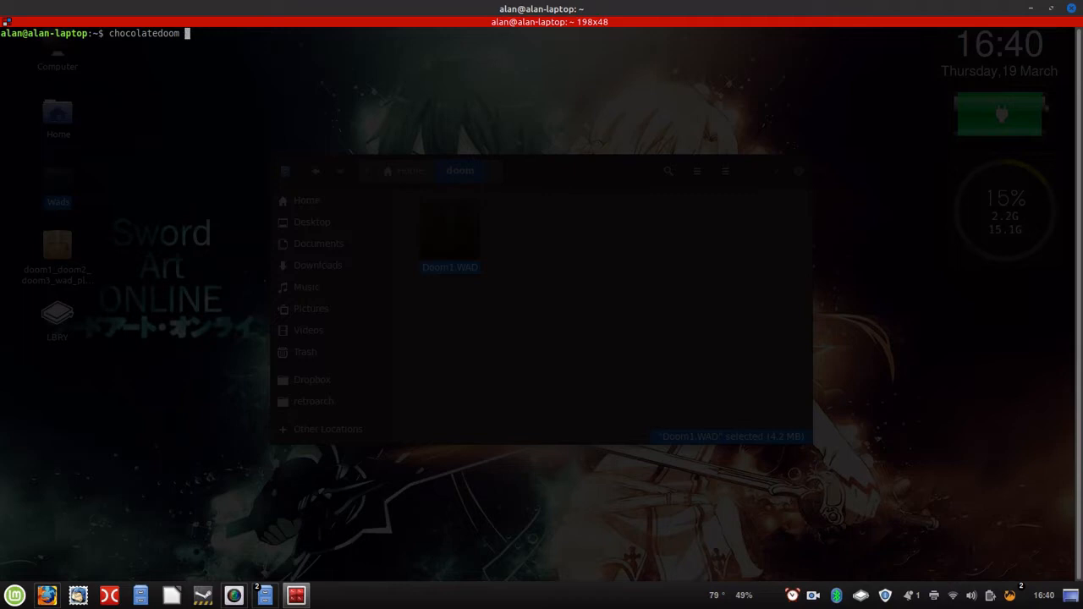
type("-Iwa")
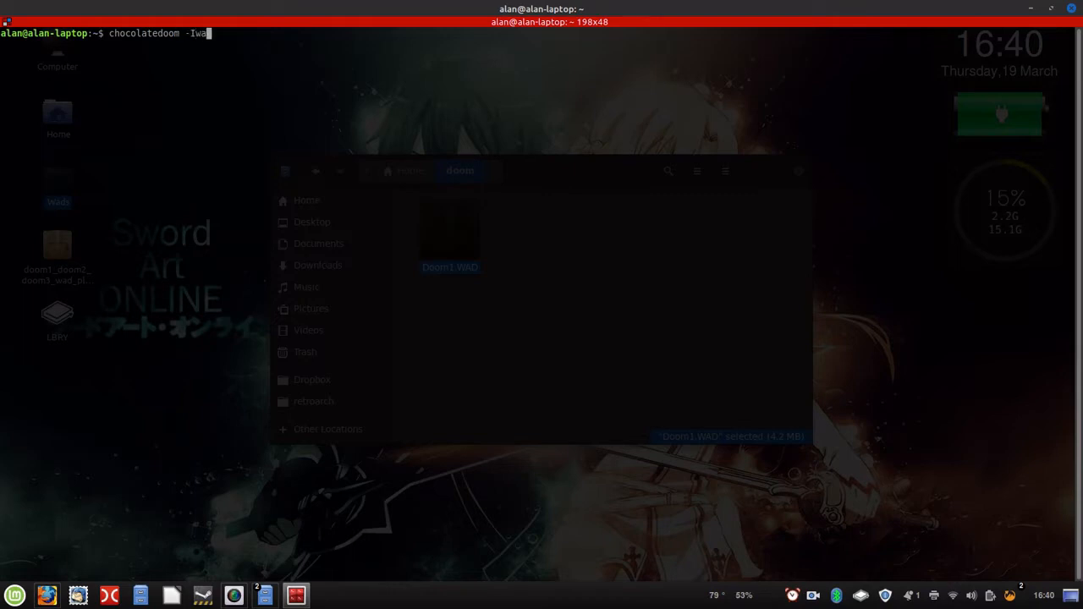
type("d")
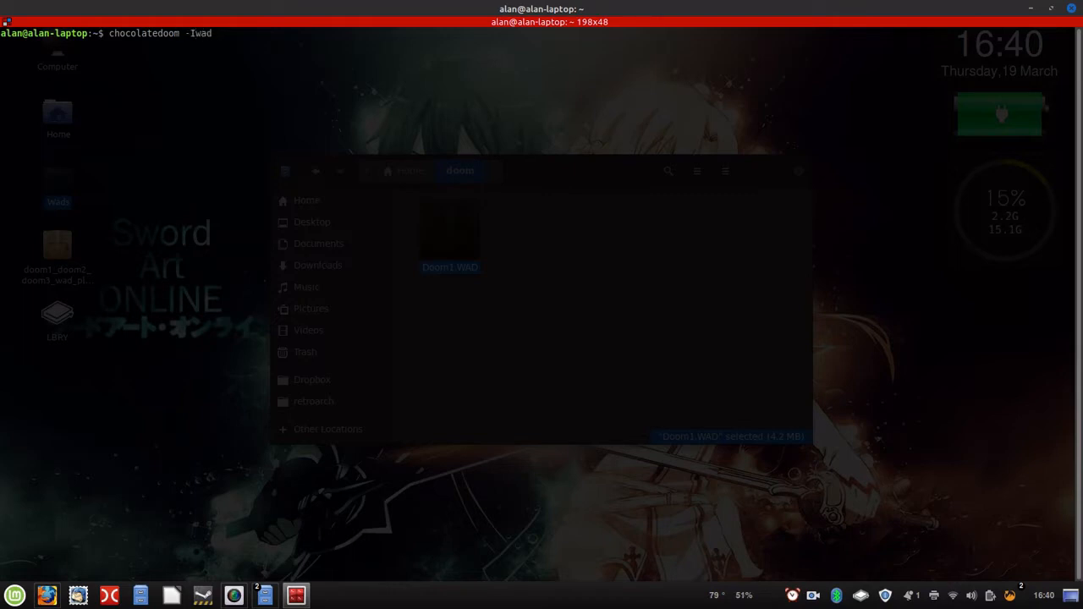
type("/home/alan/")
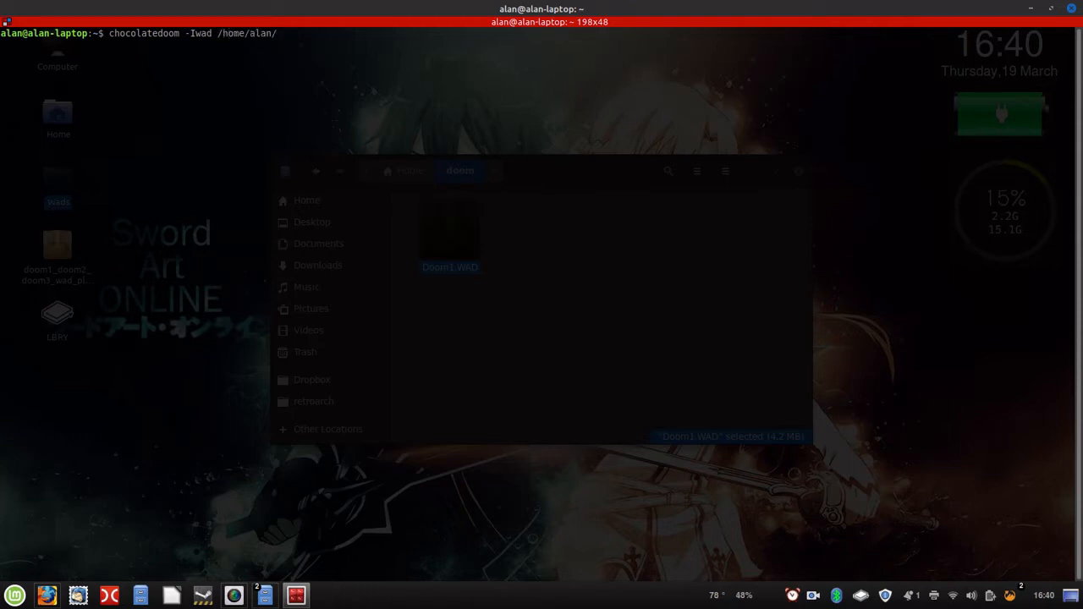
type("doom/")
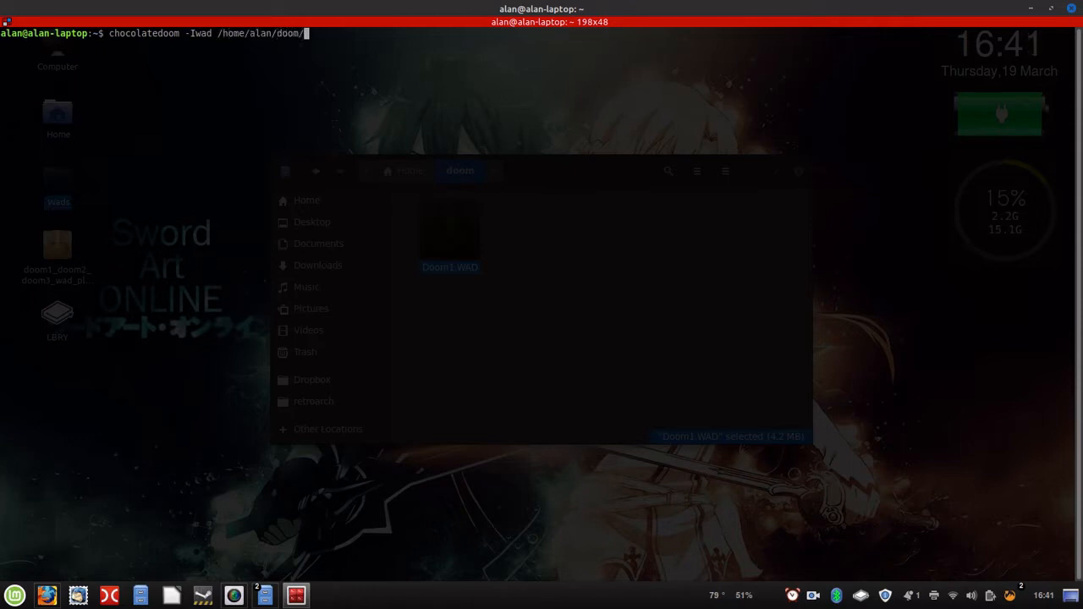
type("Doom1.WAD")
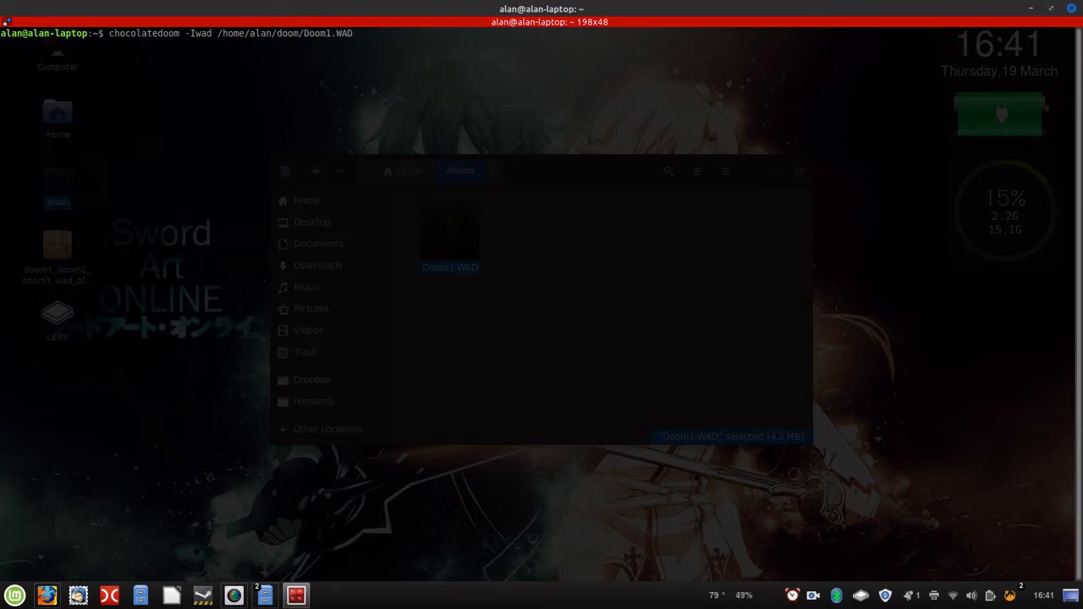
key("Return")
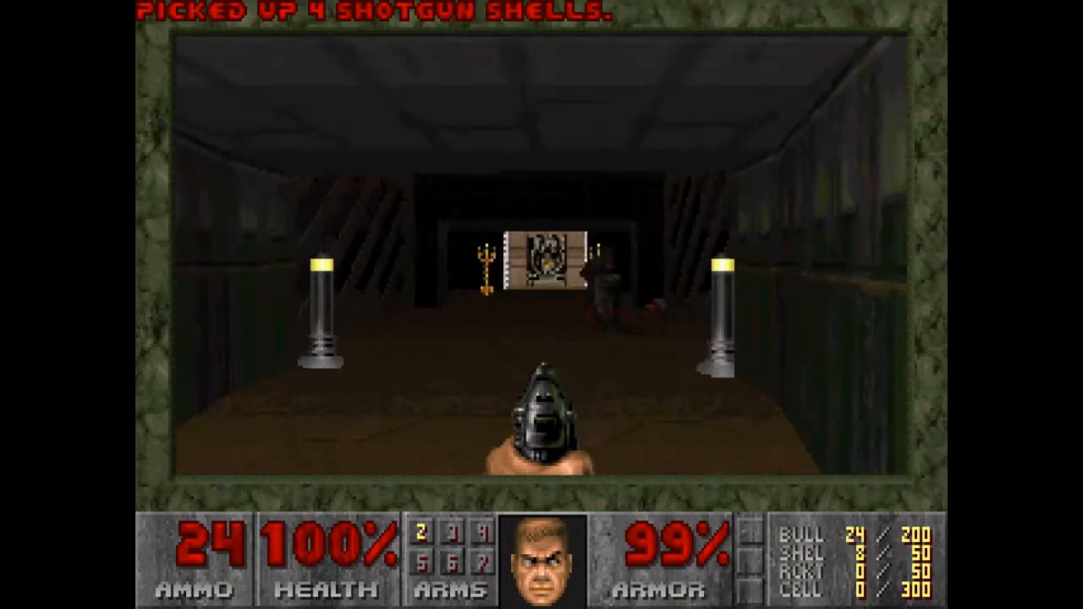
- Fire the pistol at an enemy while playing the level
left_click(542, 304)
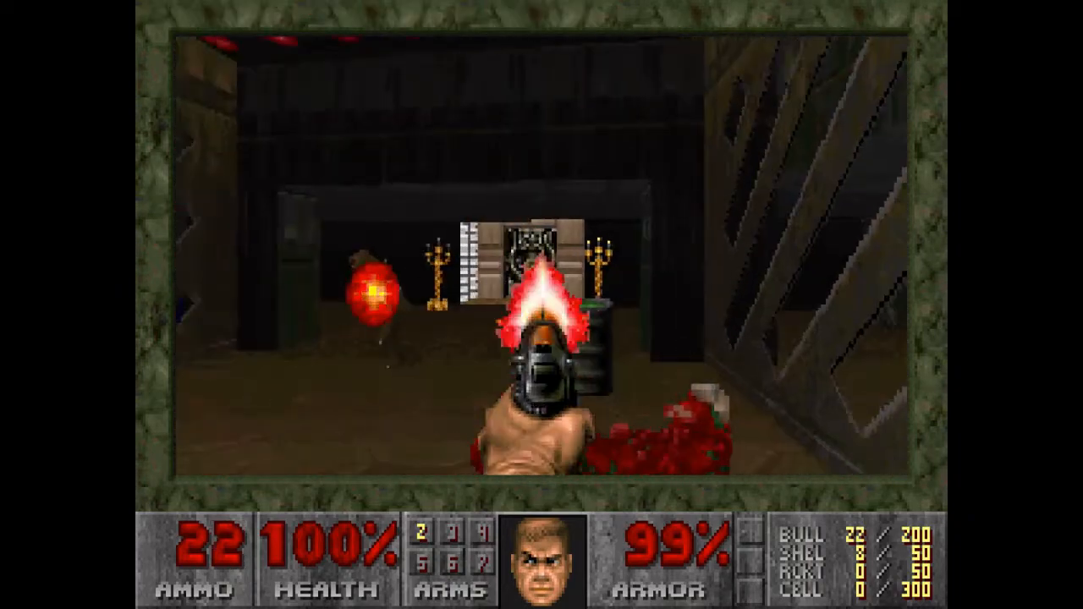